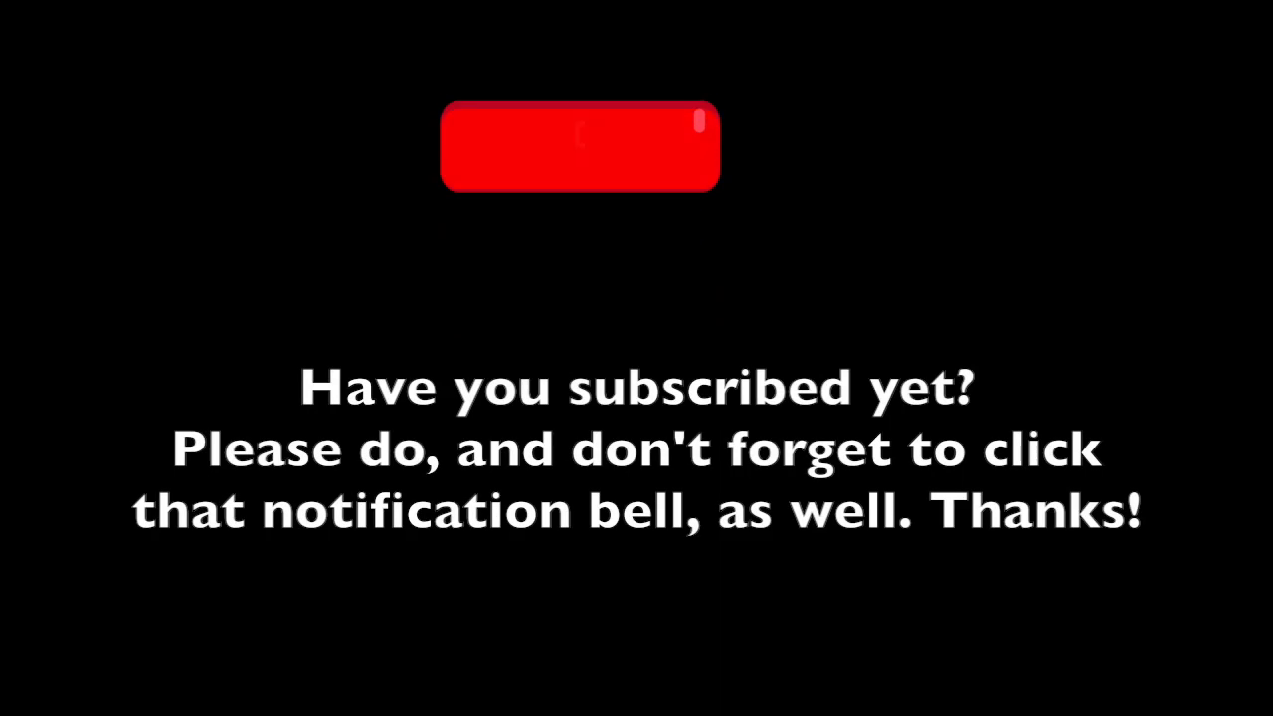
click(580, 147)
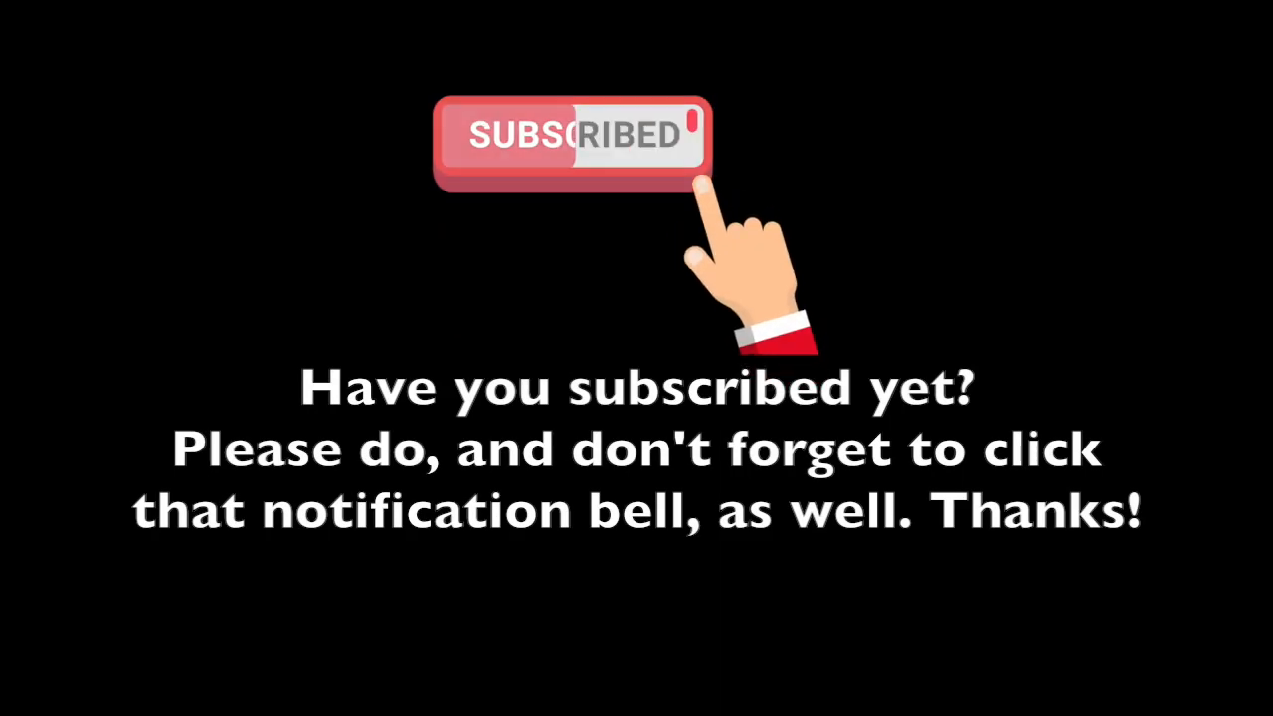